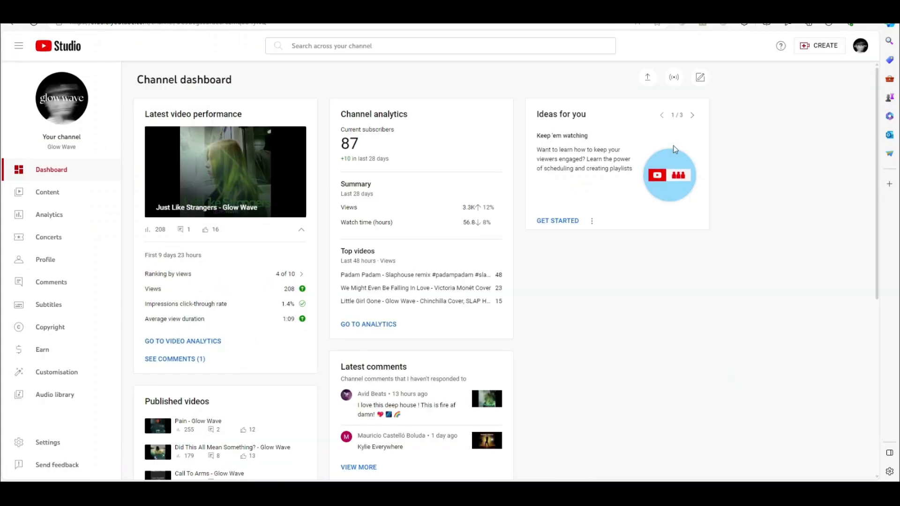
mouse_move(335, 290)
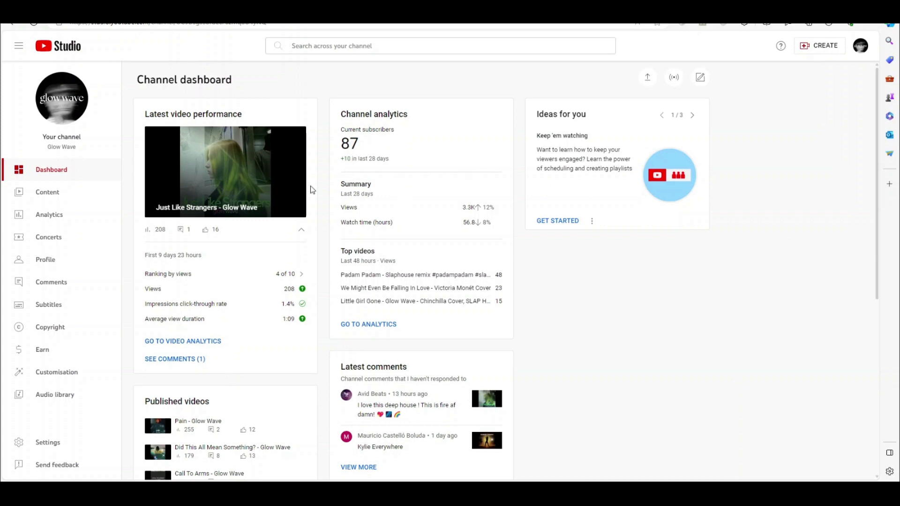
Step: Scroll through the Glow Wave songs list showing 28-day streams, led by Don't Say A Word
scroll("down", 3)
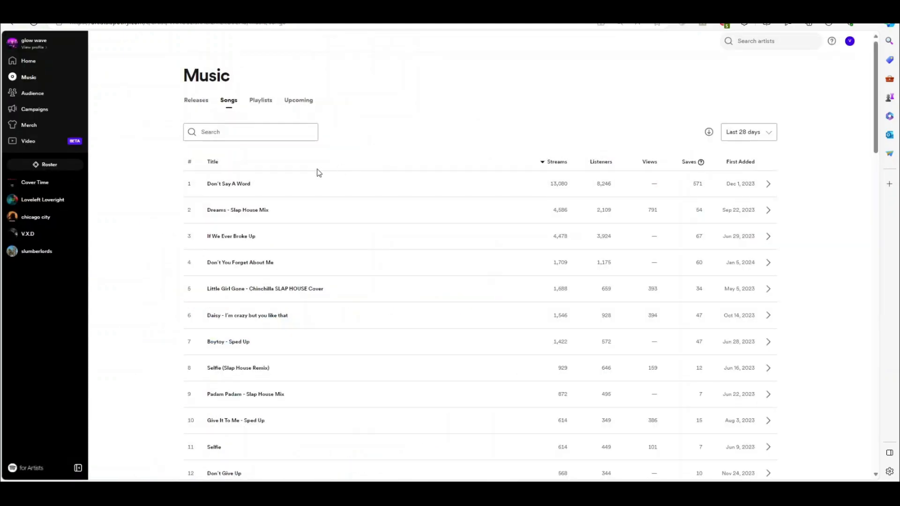
mouse_move(240, 368)
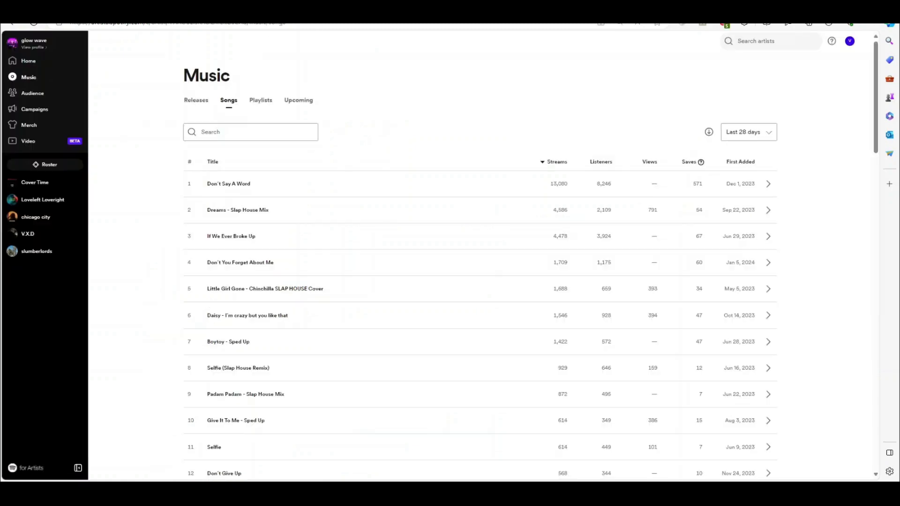
mouse_move(229, 184)
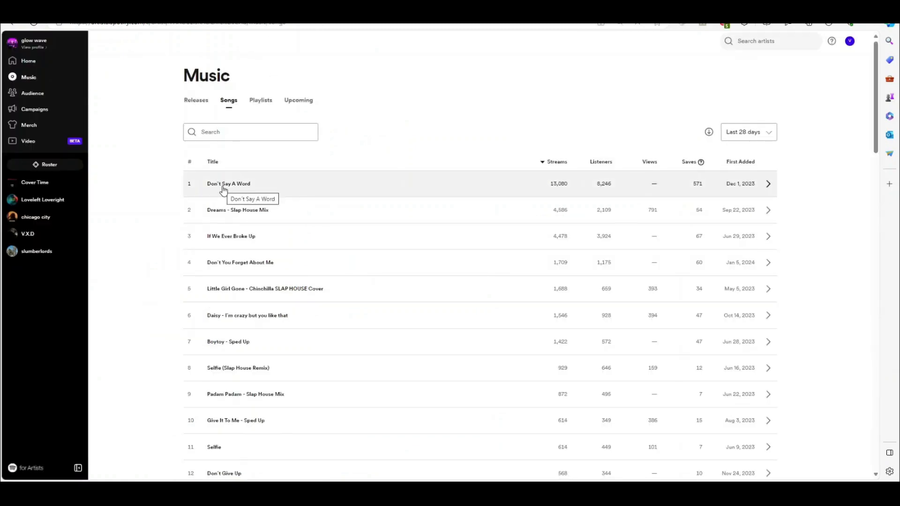
Step: Open Don't Say A Word's stats and its playlist breakdown, led by Radio with 8,228 streams
left_click(229, 183)
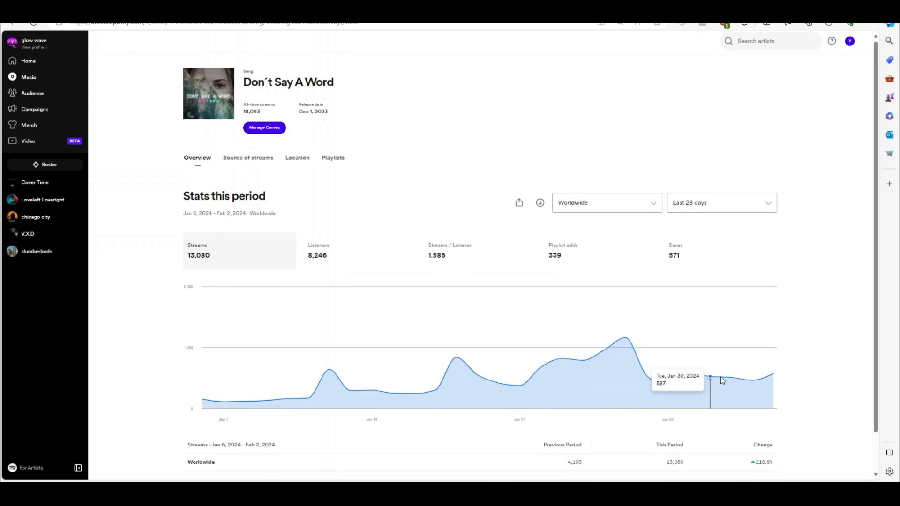
mouse_move(325, 277)
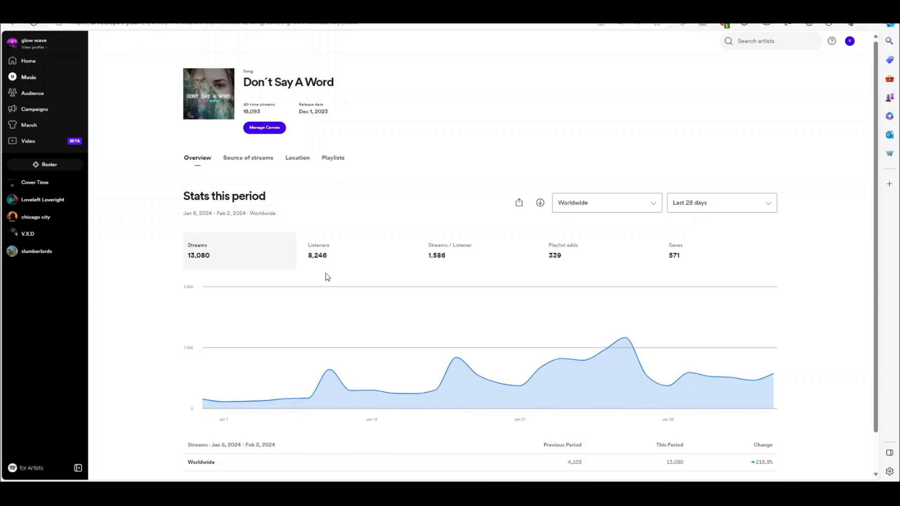
left_click(333, 158)
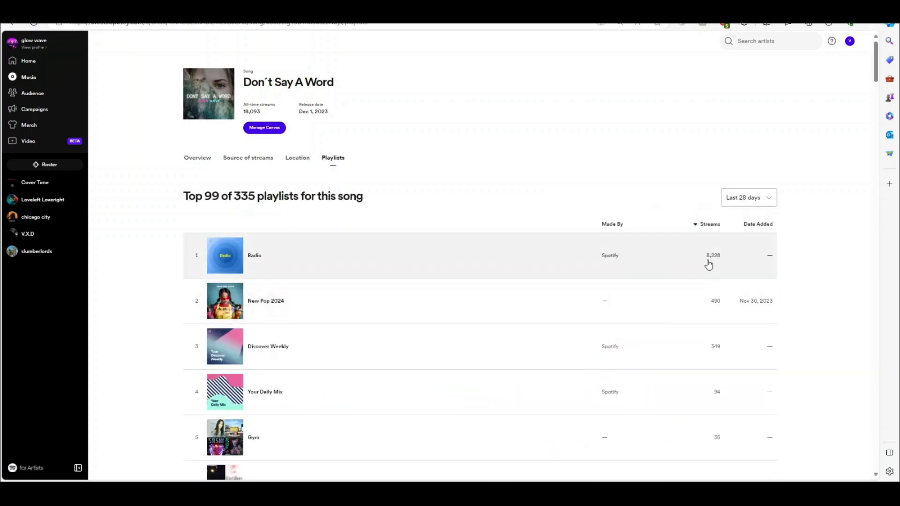
mouse_move(718, 360)
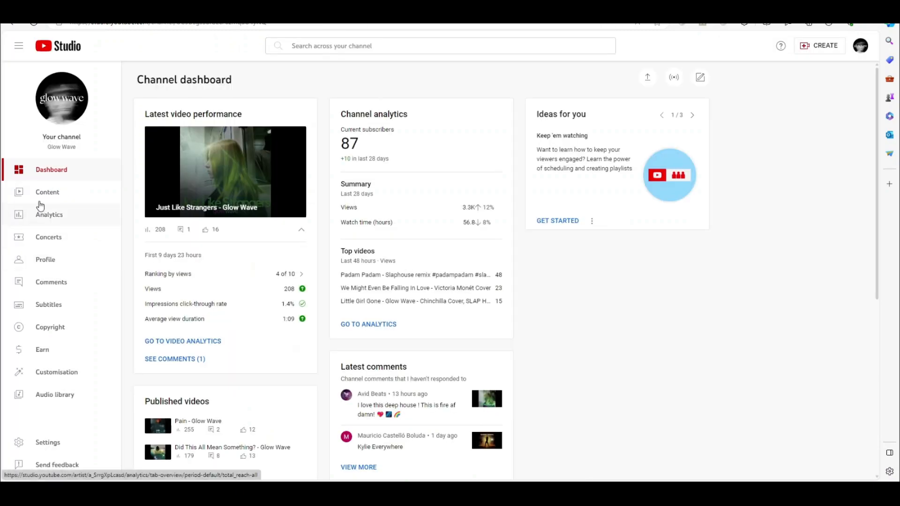
Step: From the channel's video list, open analytics for Did This All Mean Something? (0:46 average, 25.5% viewed)
left_click(47, 192)
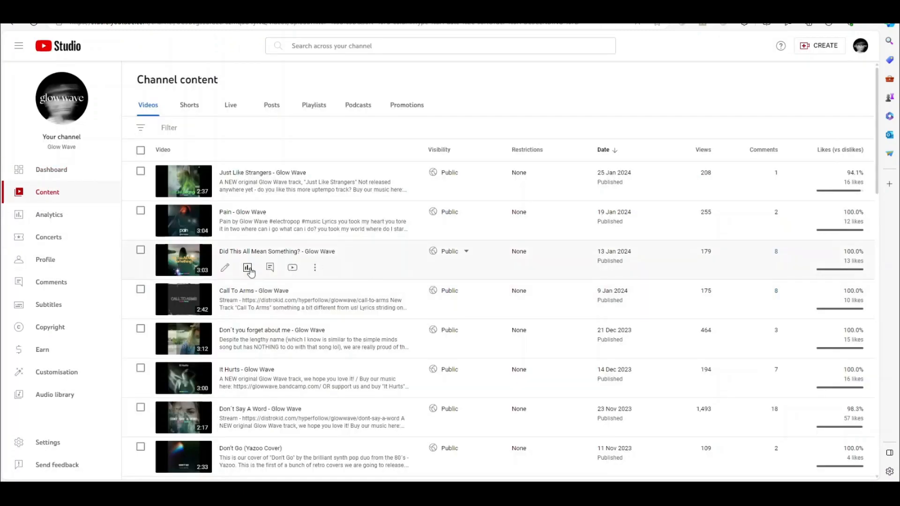
left_click(247, 267)
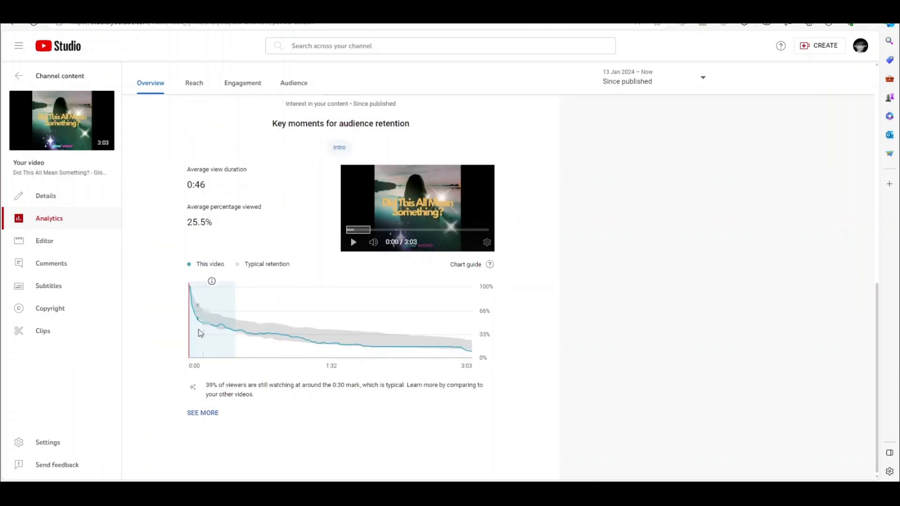
mouse_move(332, 345)
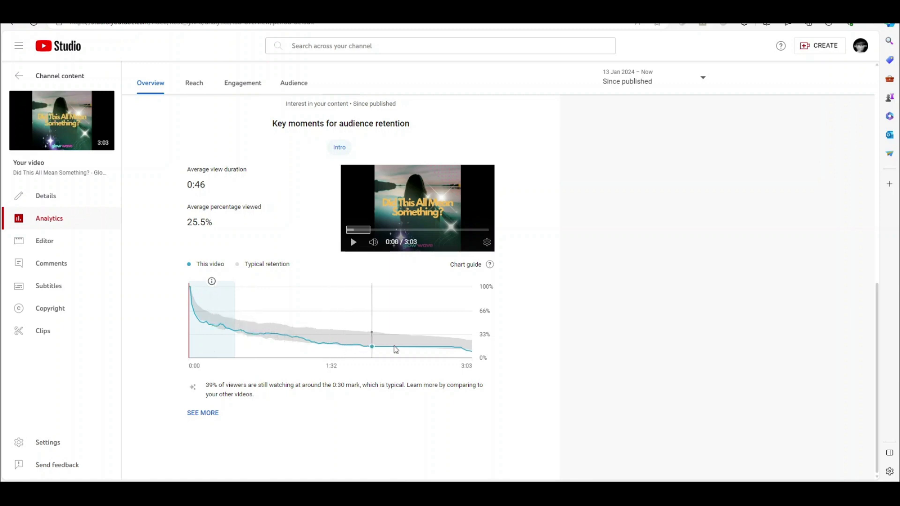
mouse_move(470, 348)
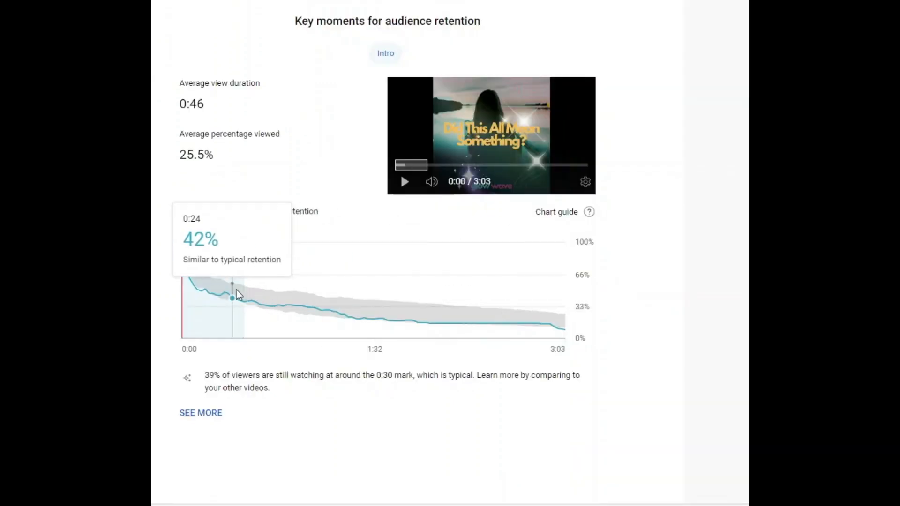
mouse_move(250, 385)
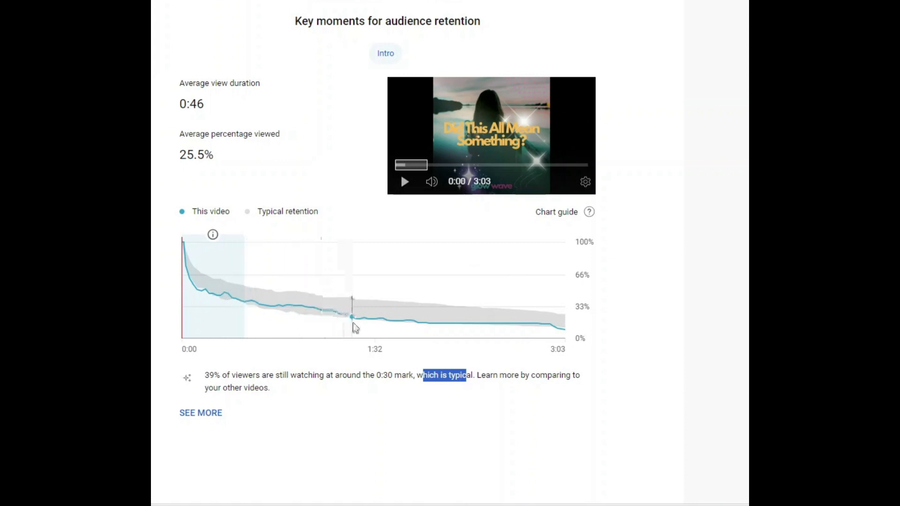
mouse_move(527, 326)
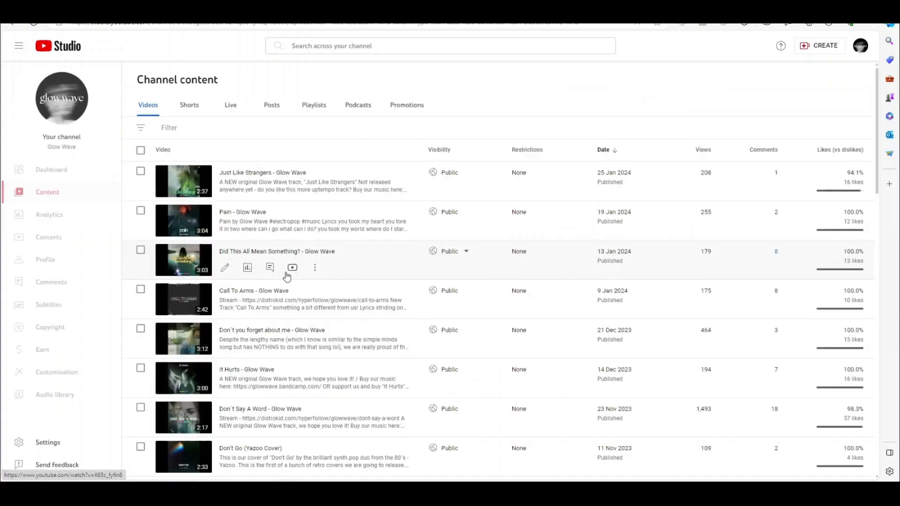
scroll("down", 3)
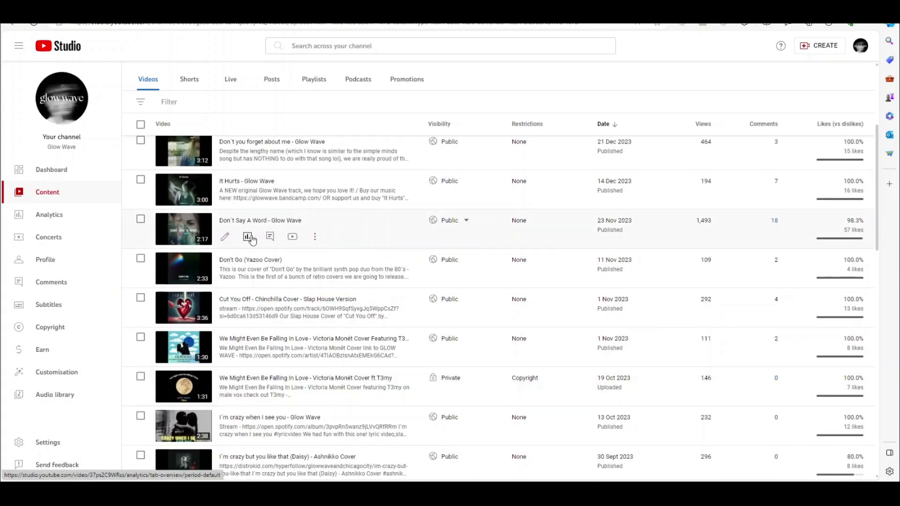
left_click(248, 237)
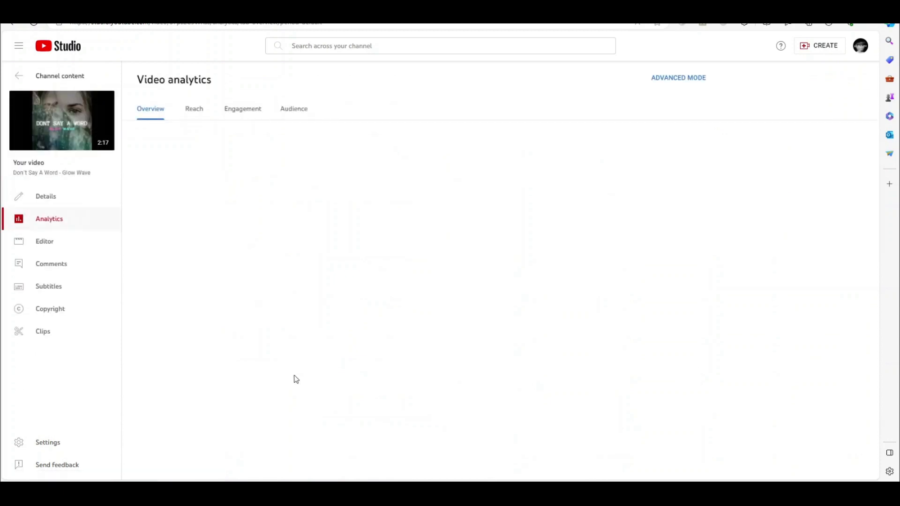
scroll("down", 3)
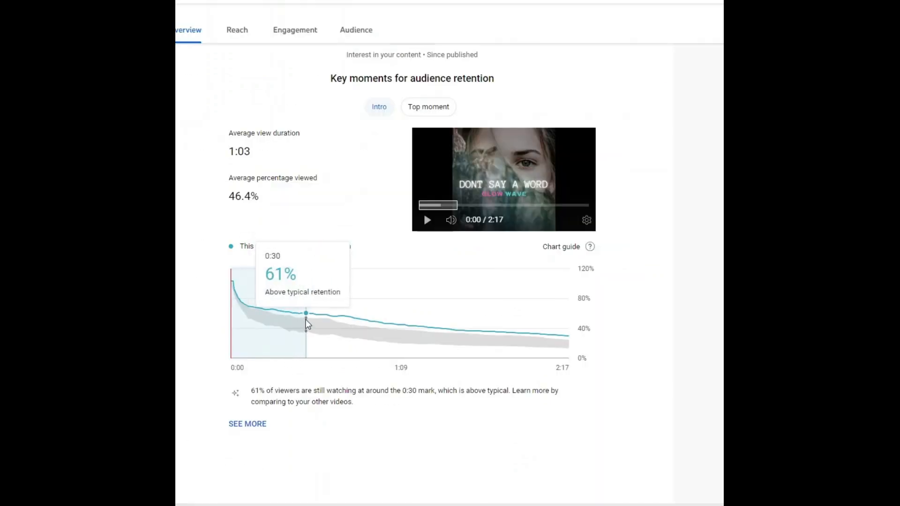
mouse_move(440, 399)
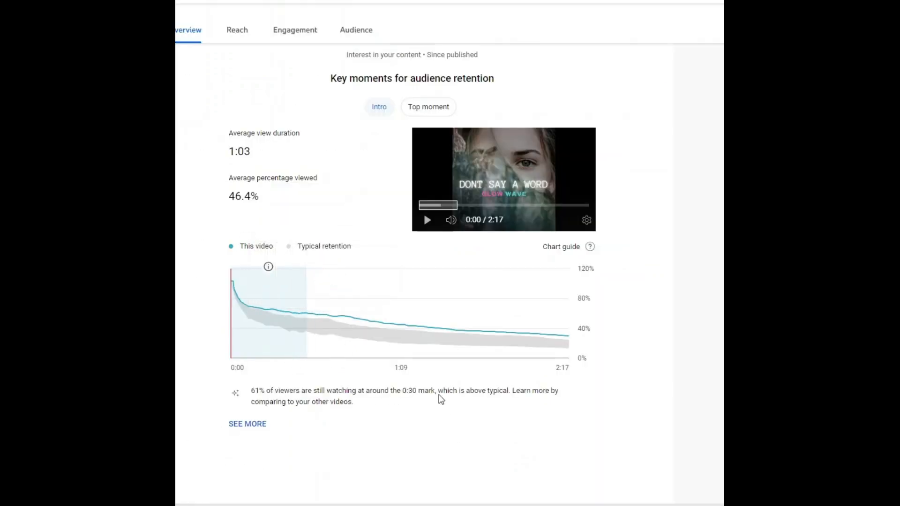
mouse_move(340, 317)
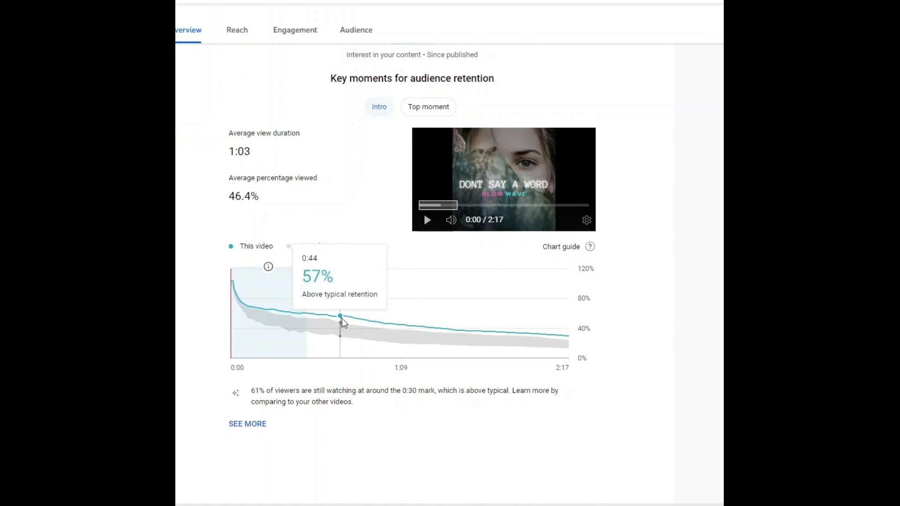
mouse_move(406, 326)
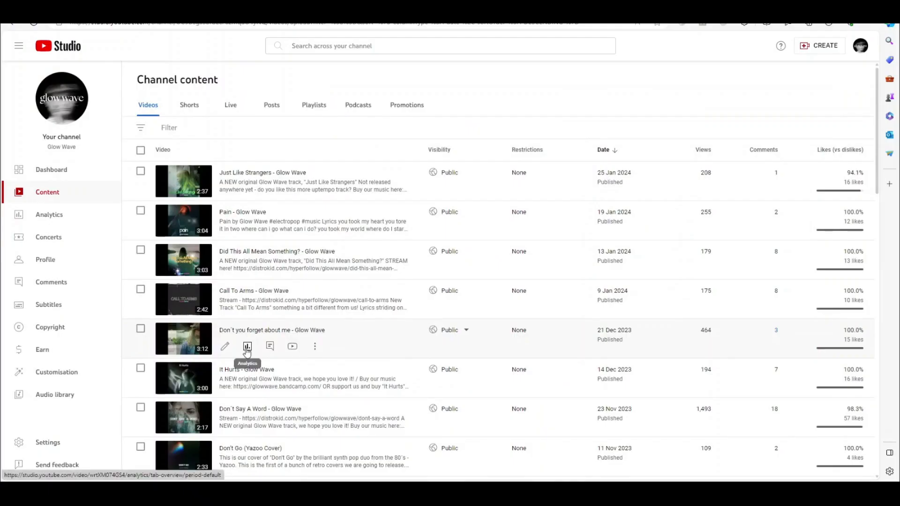
Step: Open Don't you forget about me's analytics and scroll to its retention chart (1:31 average, 47.4% viewed)
left_click(247, 346)
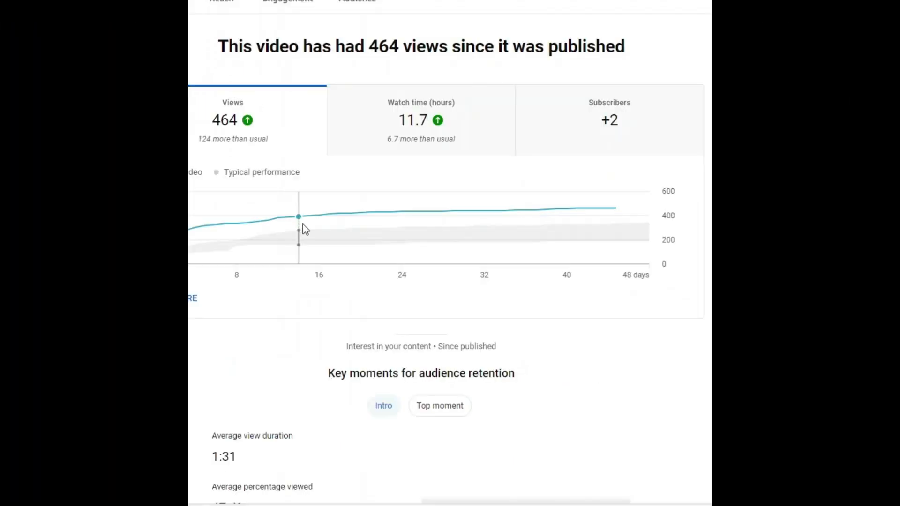
scroll("down", 3)
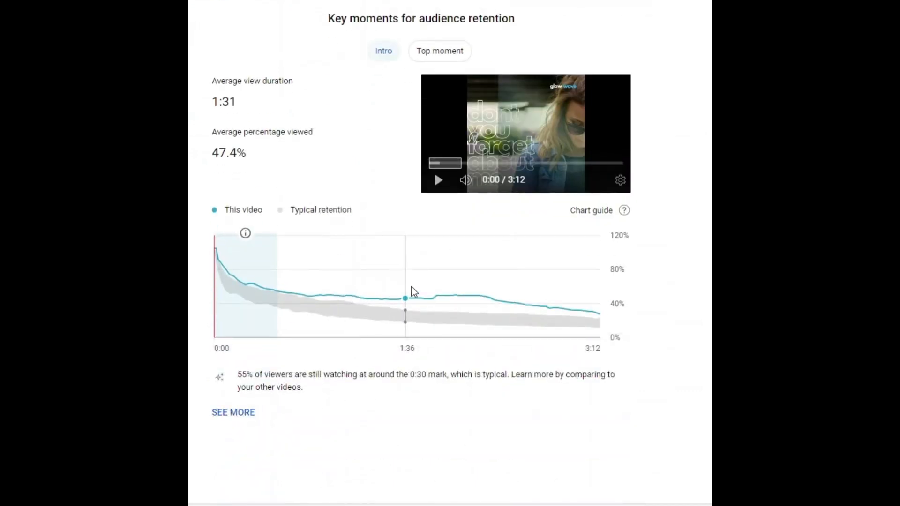
mouse_move(470, 297)
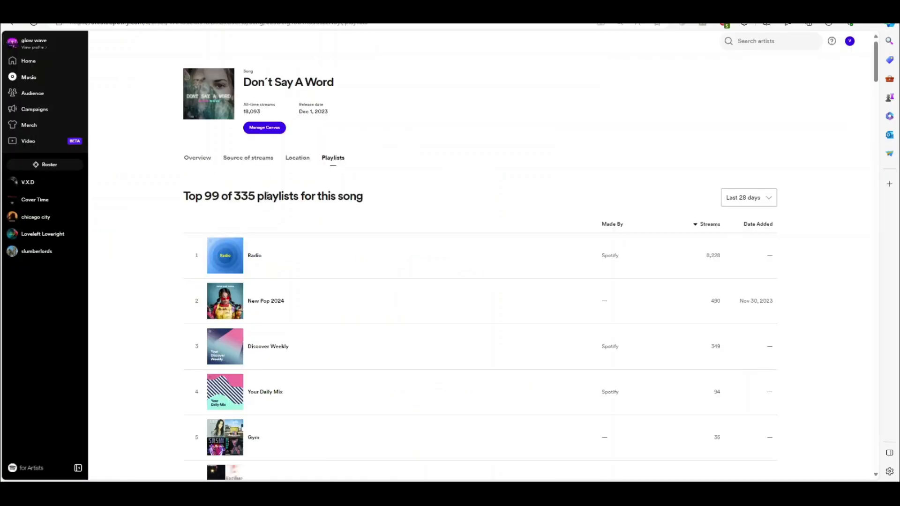
Step: Review Don't You Forget About Me's last-12-months streams and 36 playlists, then return to Home
left_click(197, 158)
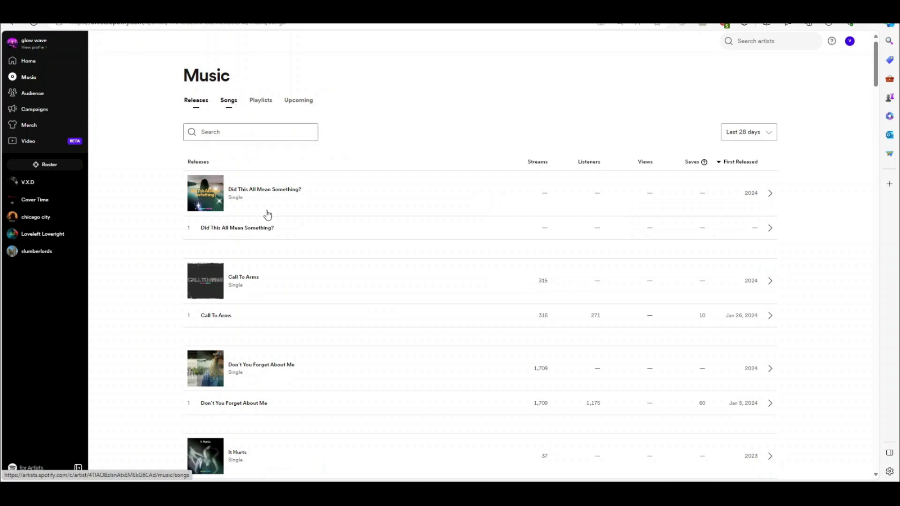
left_click(228, 100)
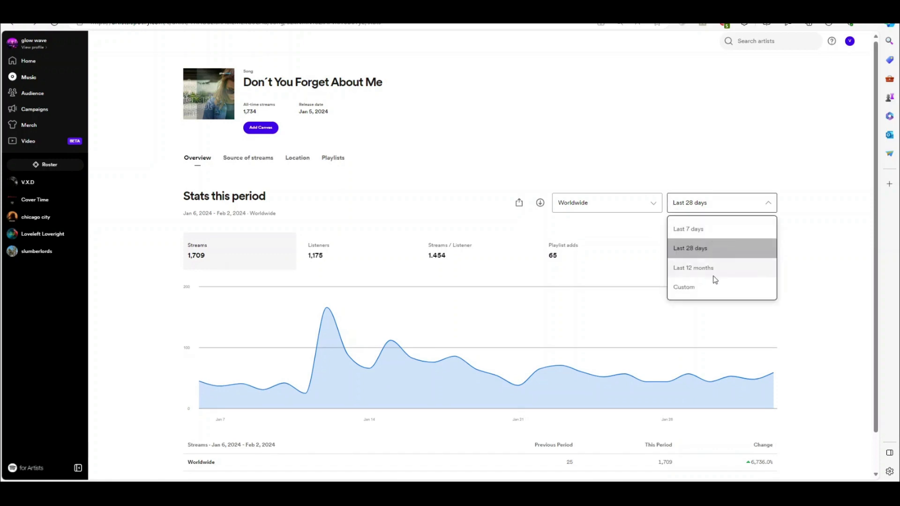
left_click(692, 267)
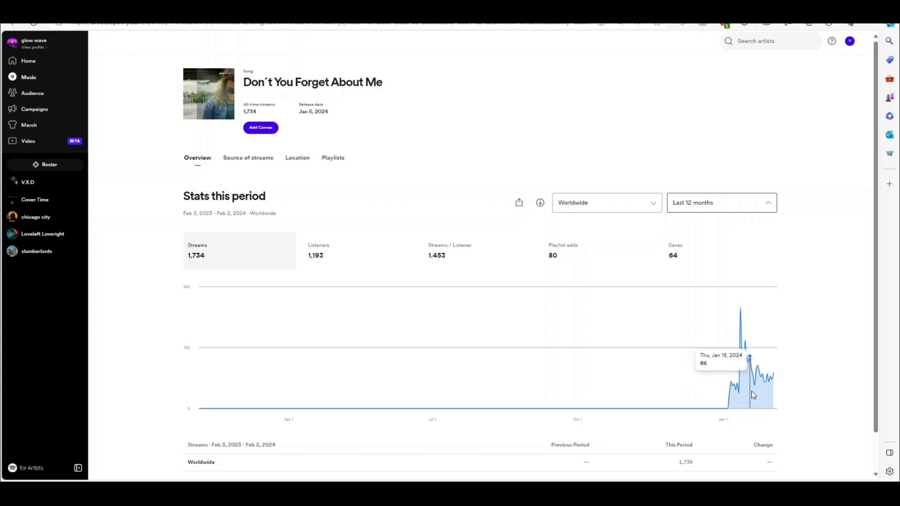
mouse_move(766, 396)
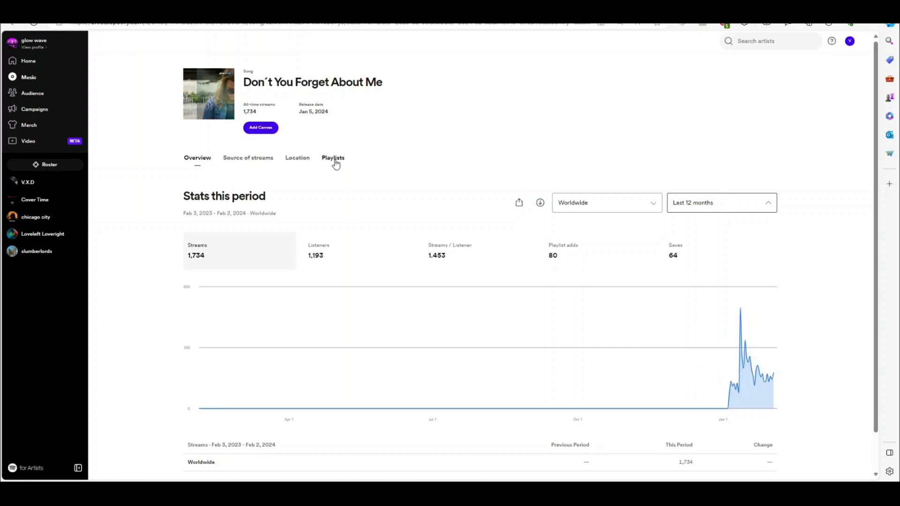
left_click(333, 158)
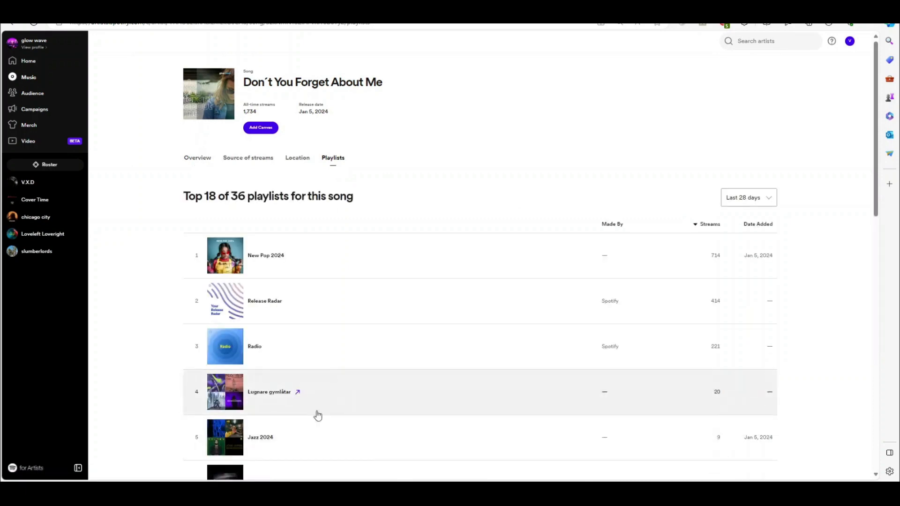
left_click(28, 61)
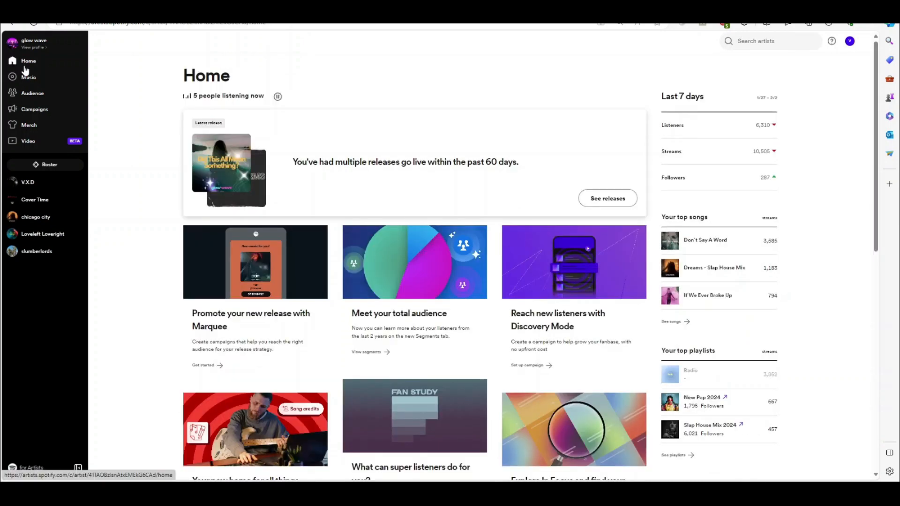